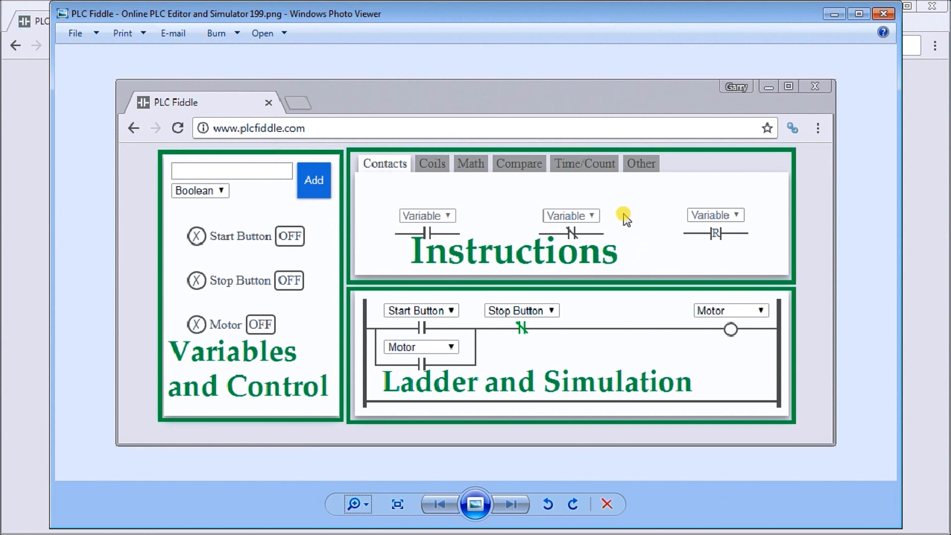
{"action": "mouse_move", "coordinate": [523, 200]}
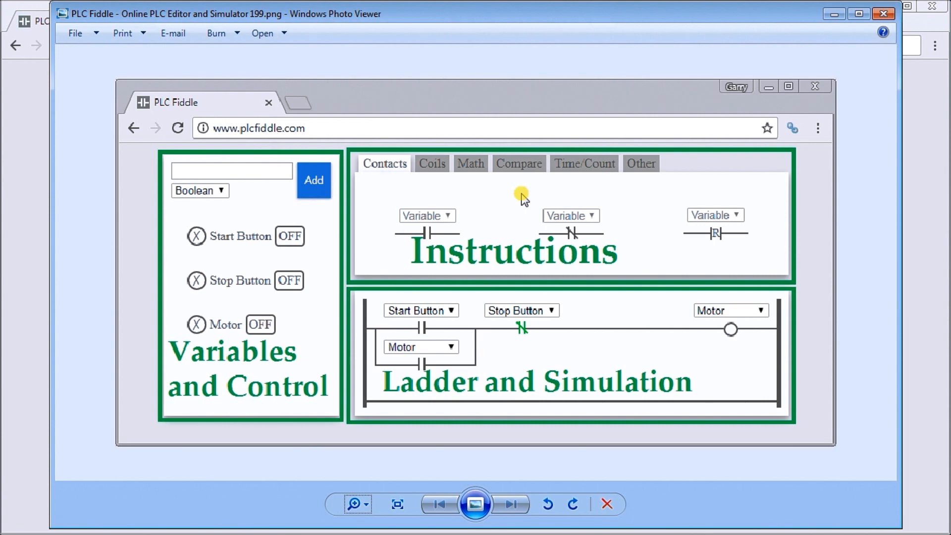
{"action": "mouse_move", "coordinate": [461, 328]}
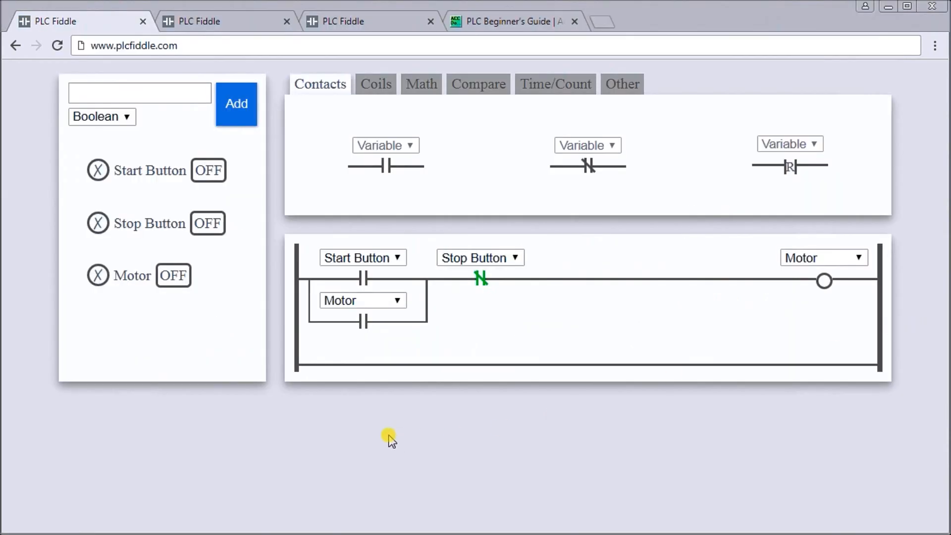
{"action": "mouse_move", "coordinate": [431, 282]}
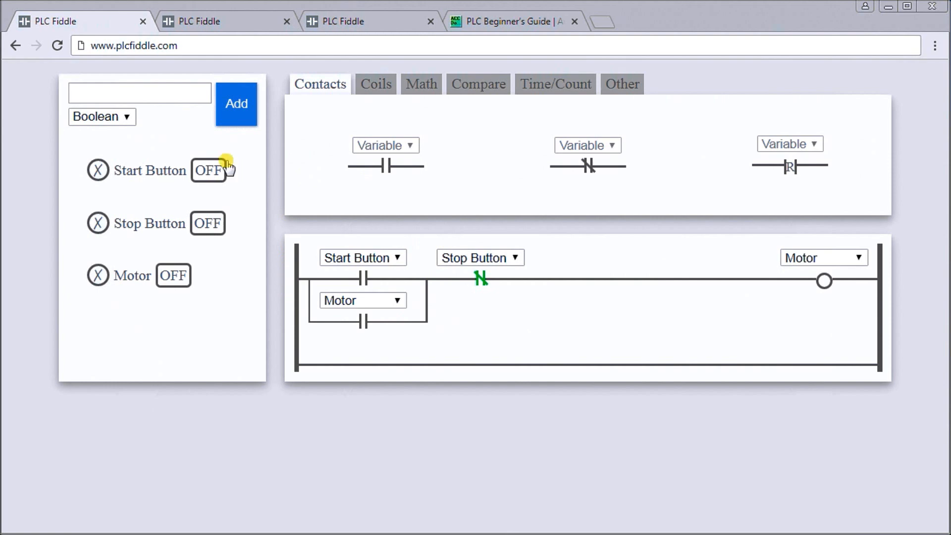
{"action": "mouse_move", "coordinate": [356, 156]}
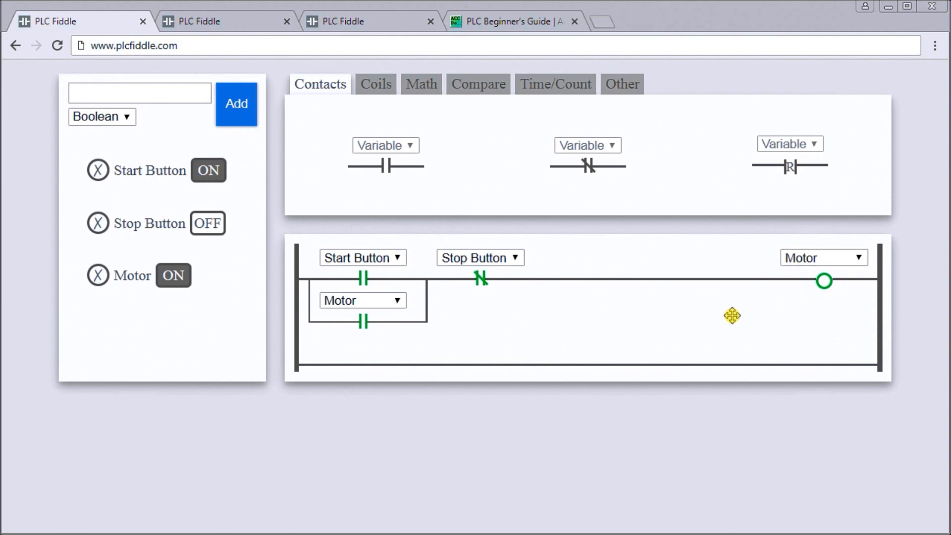
{"action": "mouse_move", "coordinate": [684, 318]}
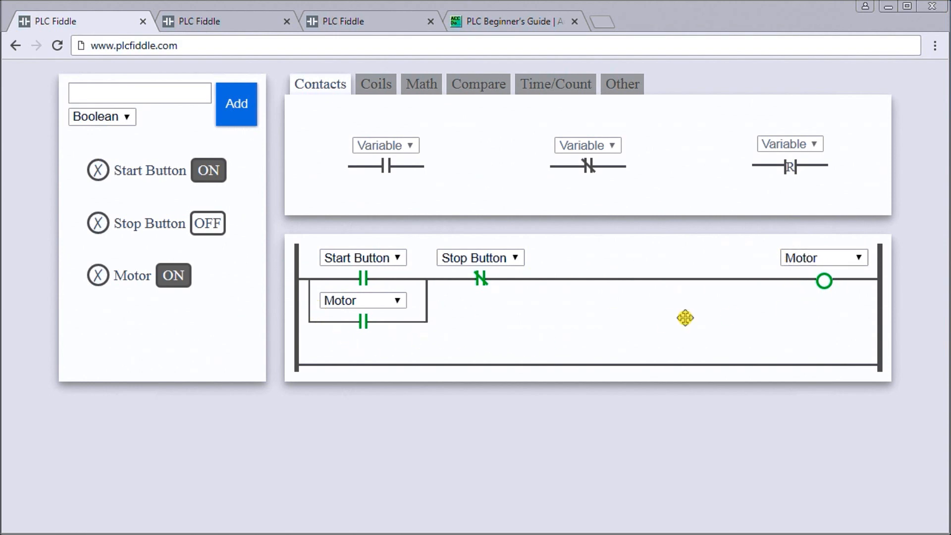
{"action": "mouse_move", "coordinate": [783, 335]}
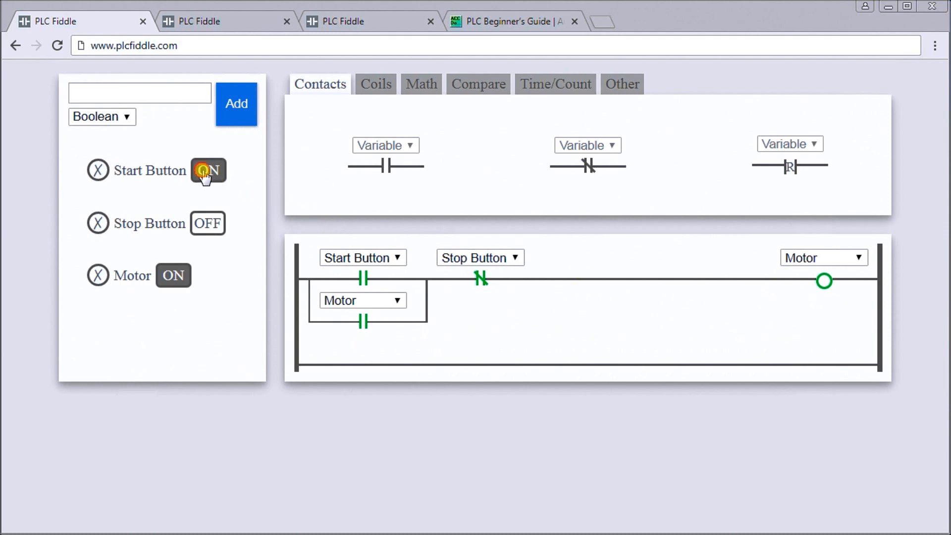
Release Start with the motor sealed on, then pulse Stop to turn the motor off
{"action": "left_click", "coordinate": [207, 170]}
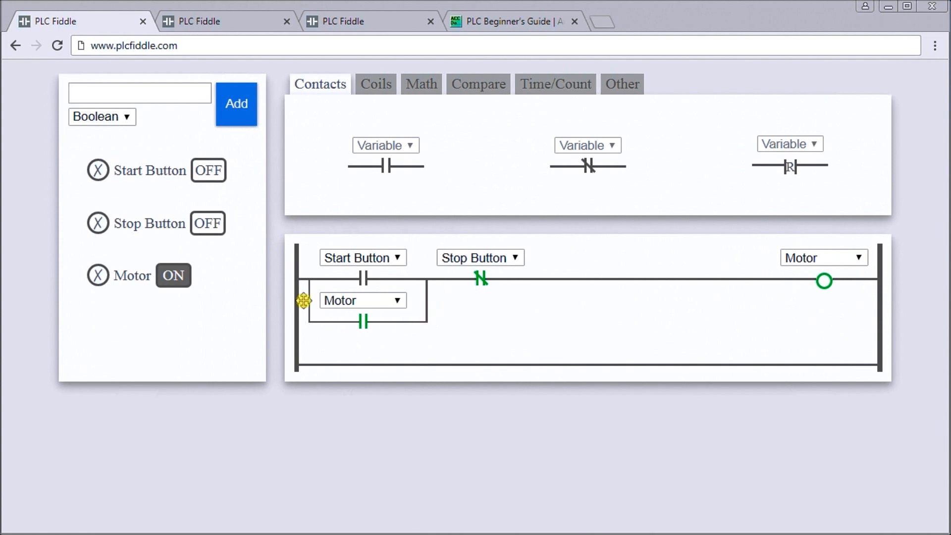
{"action": "mouse_move", "coordinate": [190, 236]}
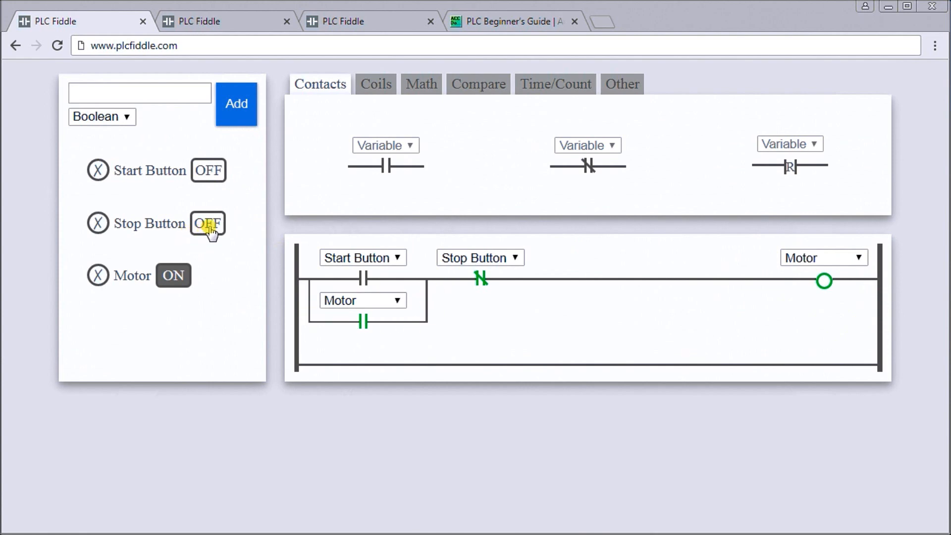
{"action": "left_click", "coordinate": [207, 223]}
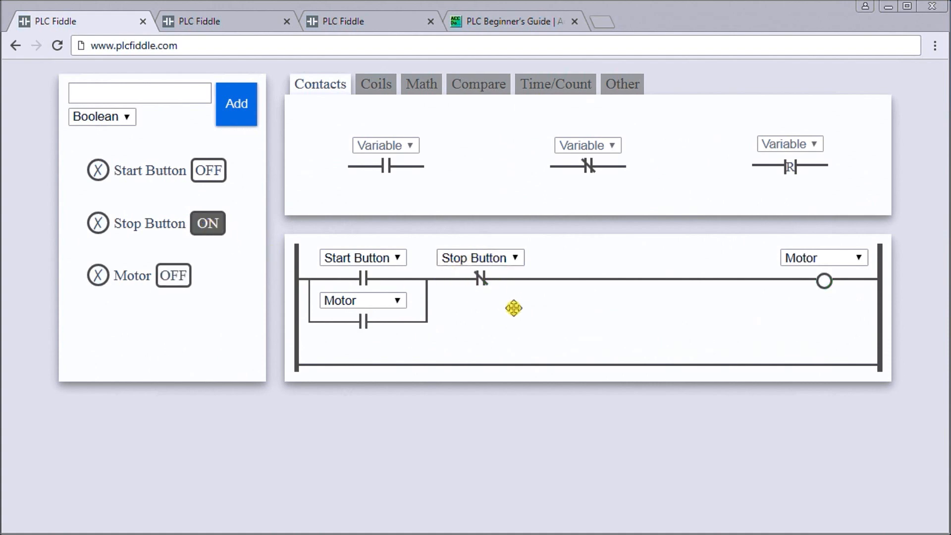
{"action": "mouse_move", "coordinate": [839, 296]}
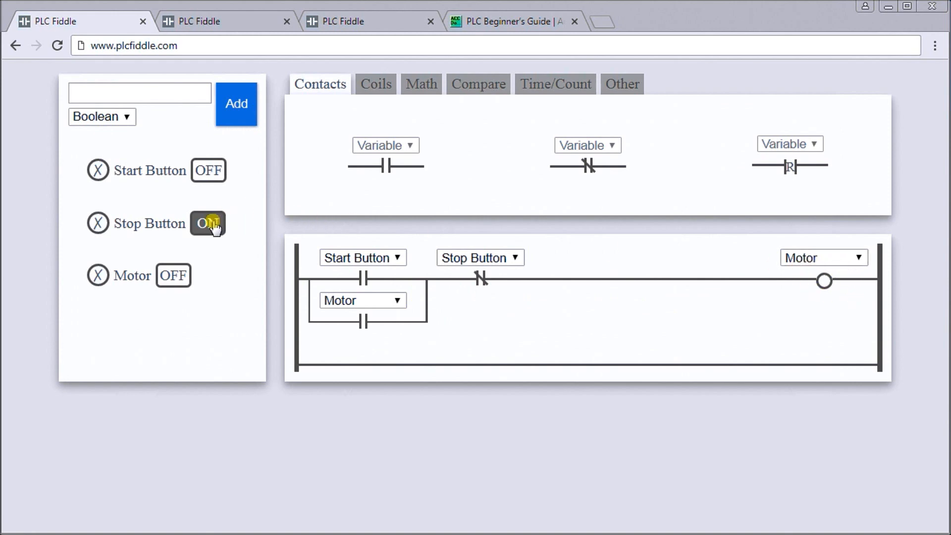
{"action": "left_click", "coordinate": [207, 223]}
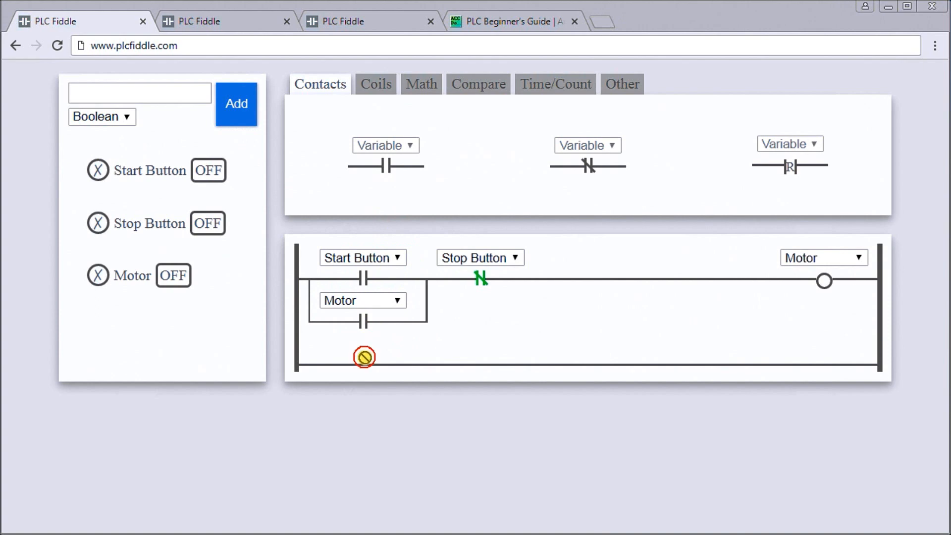
Place a normally open contact on rung 2 and browse the Coils, Math, Compare, Time/Count and Other groups
{"action": "left_click", "coordinate": [357, 365]}
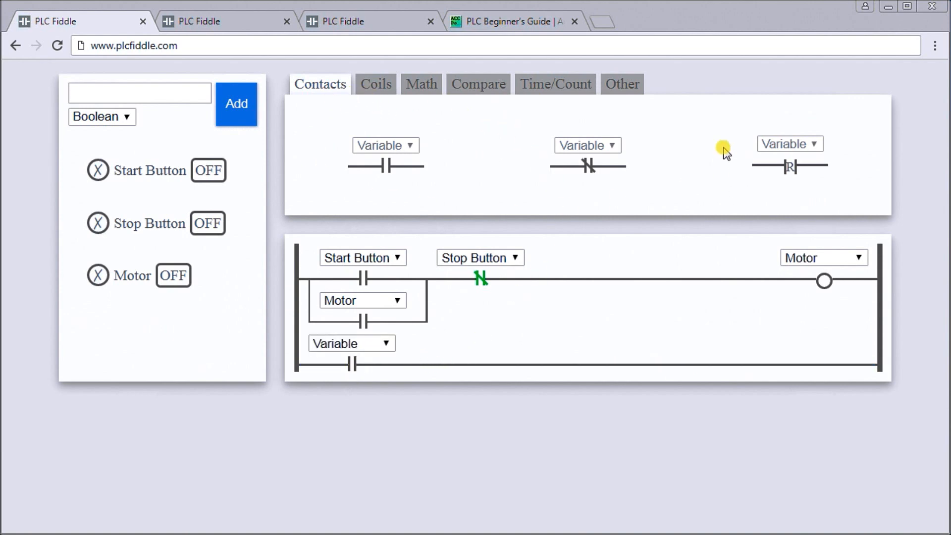
{"action": "left_click", "coordinate": [375, 84]}
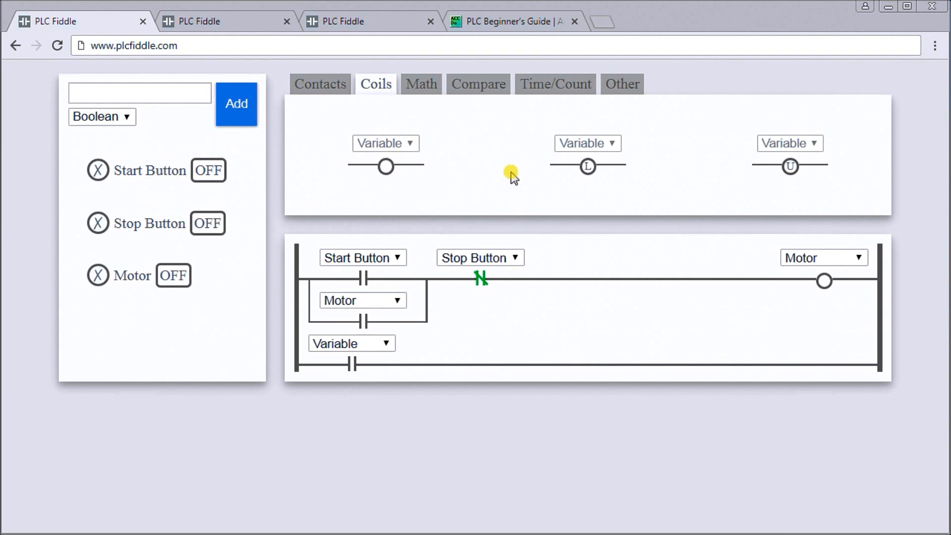
{"action": "left_click", "coordinate": [422, 83]}
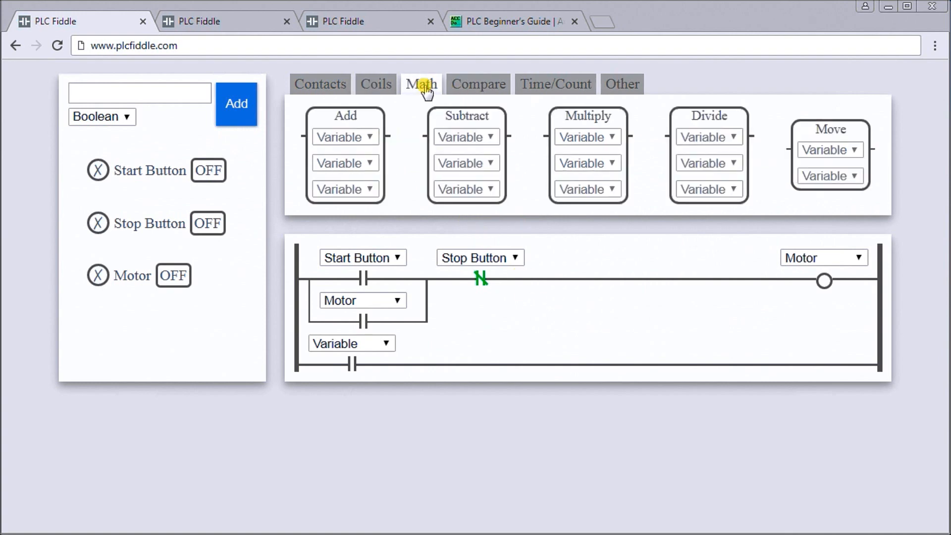
{"action": "mouse_move", "coordinate": [504, 91]}
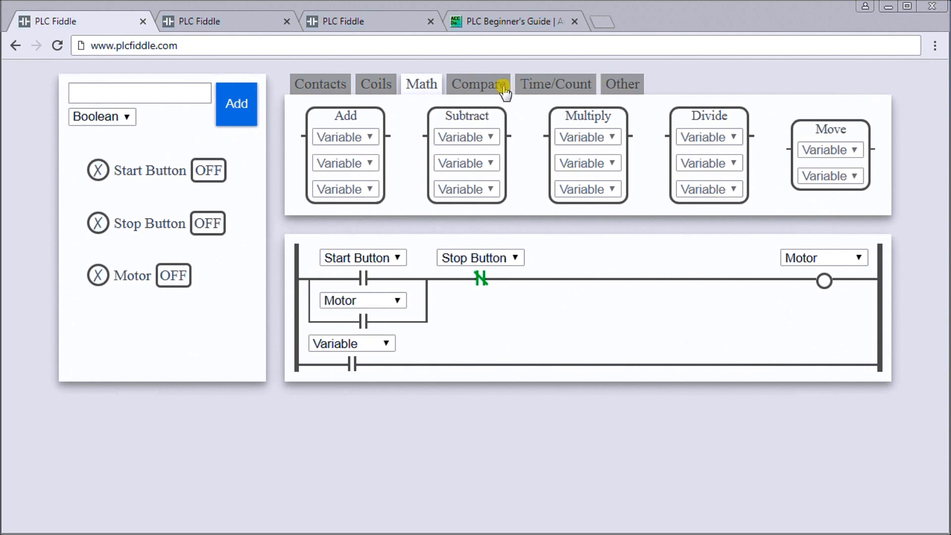
{"action": "left_click", "coordinate": [477, 83]}
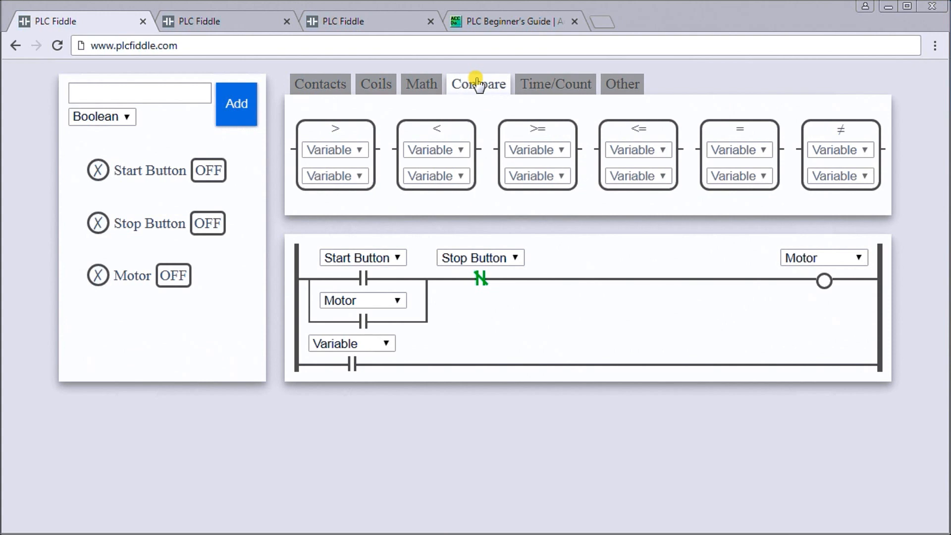
{"action": "left_click", "coordinate": [554, 83]}
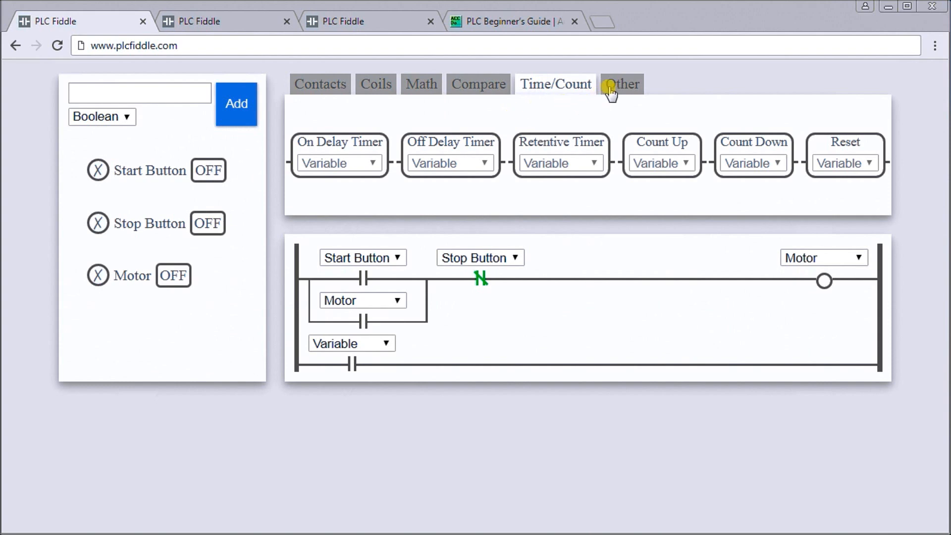
{"action": "left_click", "coordinate": [621, 83]}
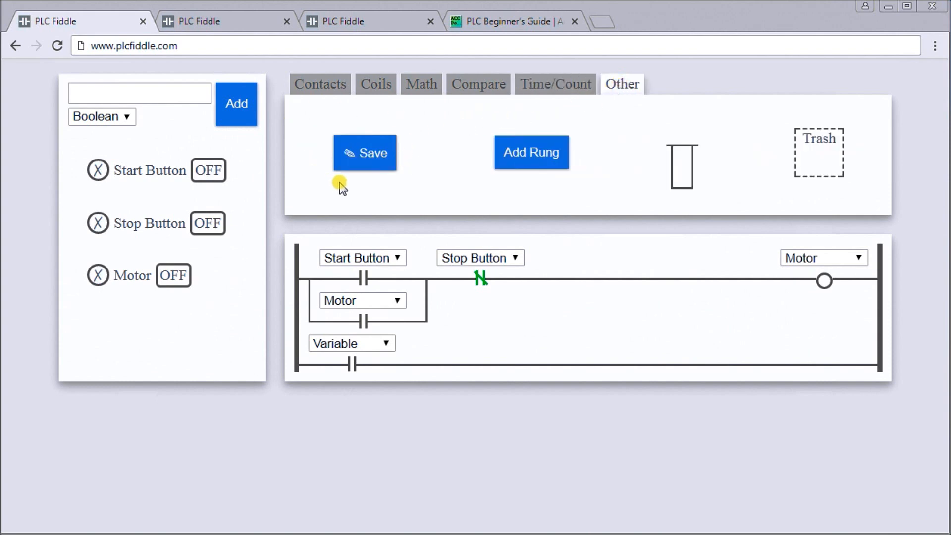
{"action": "mouse_move", "coordinate": [479, 172]}
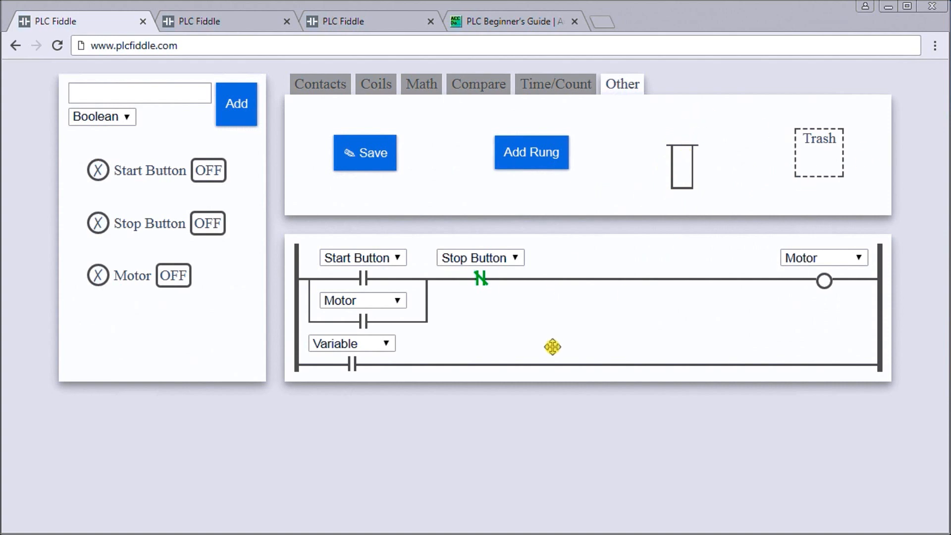
{"action": "mouse_move", "coordinate": [539, 166]}
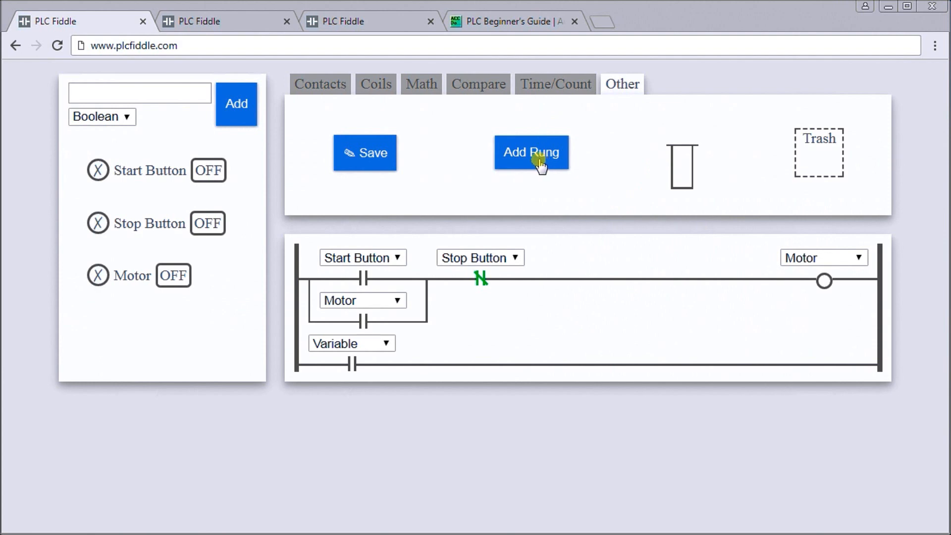
{"action": "mouse_move", "coordinate": [331, 97]}
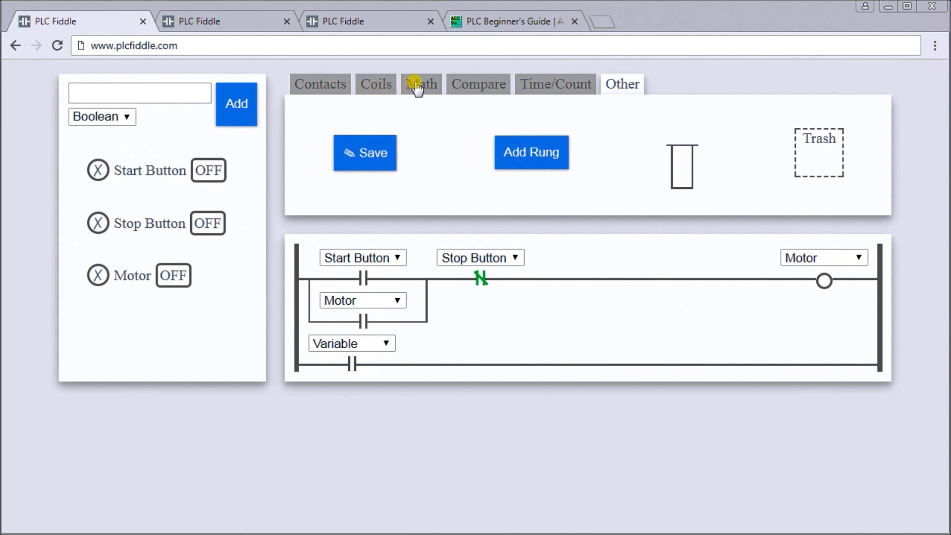
Add an Add math block to rung 2 and assign its contact to Start Button
{"action": "left_click", "coordinate": [421, 83]}
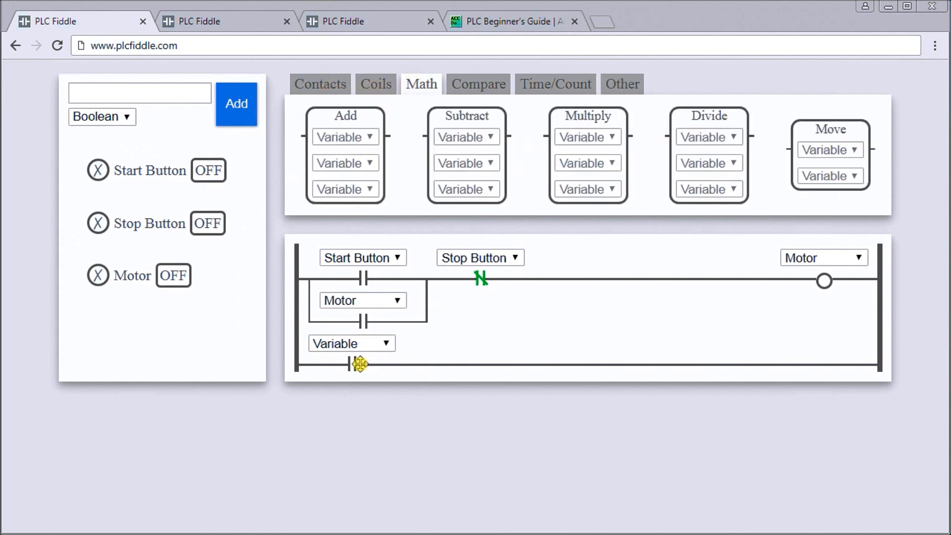
{"action": "mouse_move", "coordinate": [391, 352]}
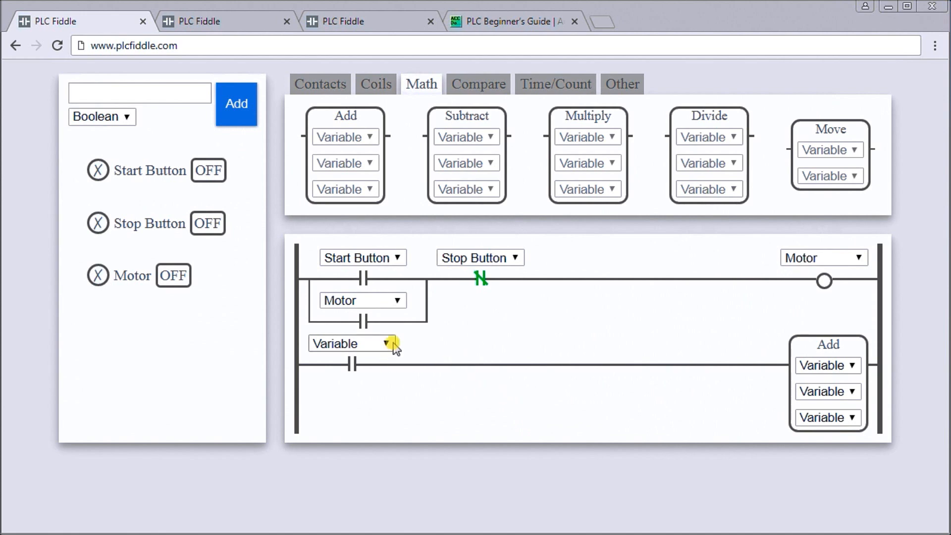
{"action": "left_click", "coordinate": [363, 344]}
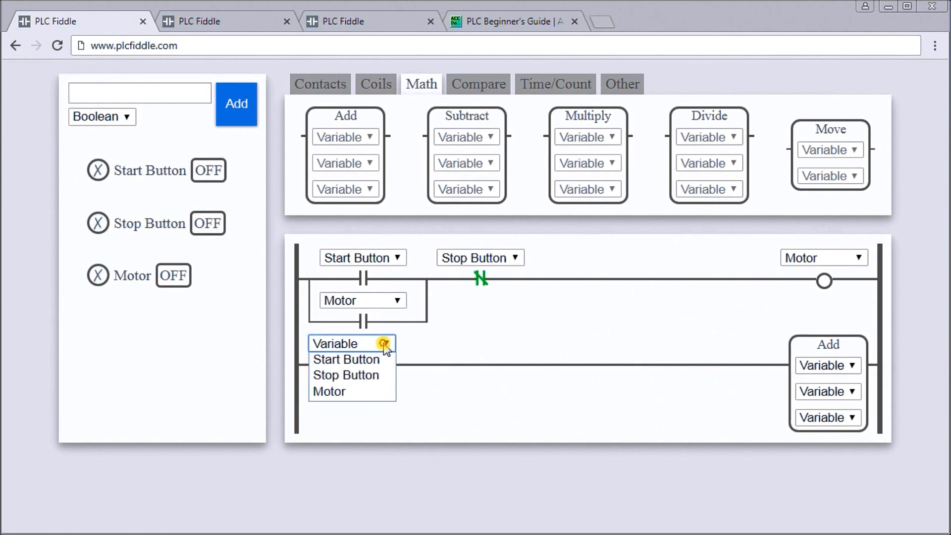
{"action": "left_click", "coordinate": [347, 358]}
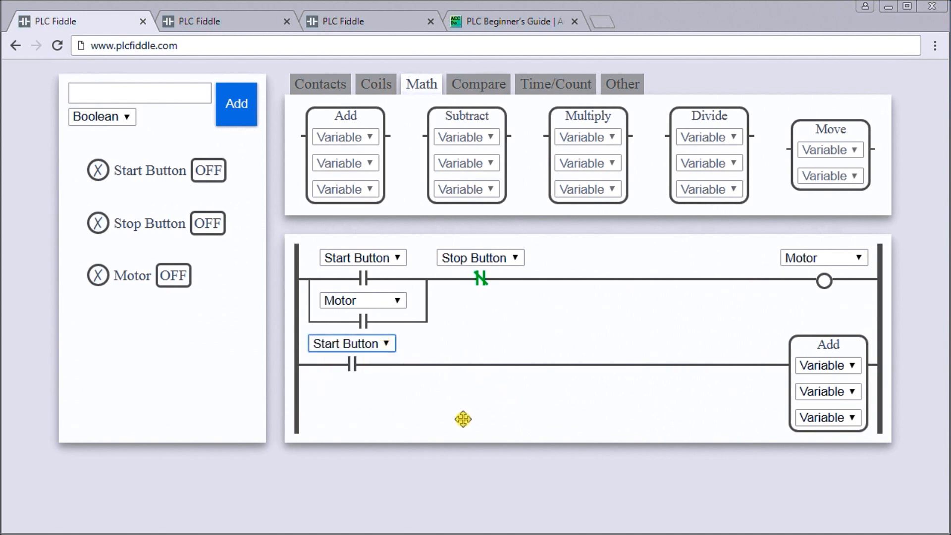
{"action": "mouse_move", "coordinate": [857, 354]}
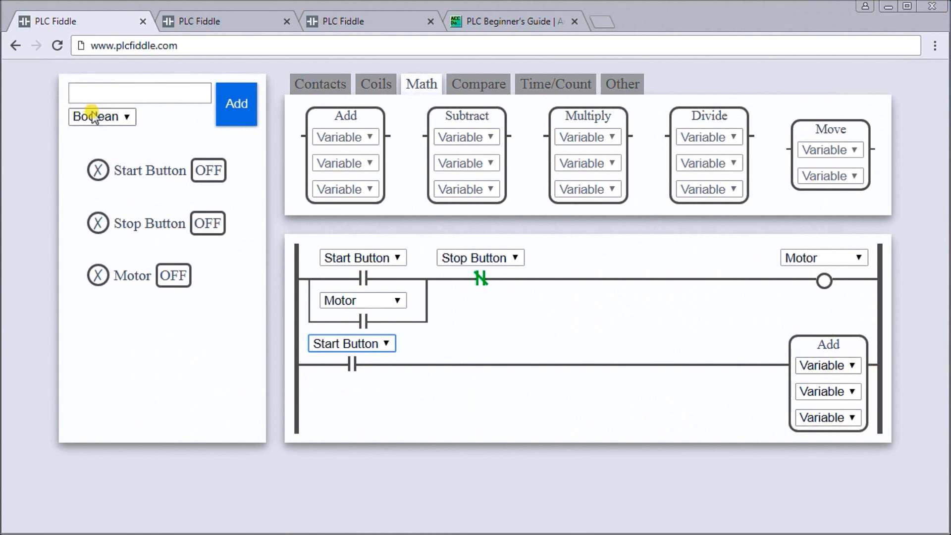
Create two Number variables, Var 1 and Var 2
{"action": "left_click", "coordinate": [101, 117]}
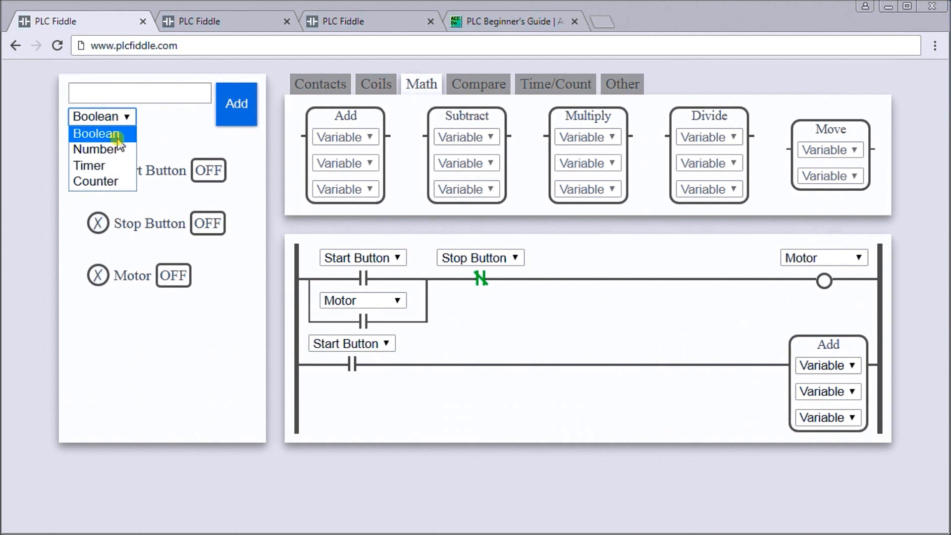
{"action": "left_click", "coordinate": [96, 149]}
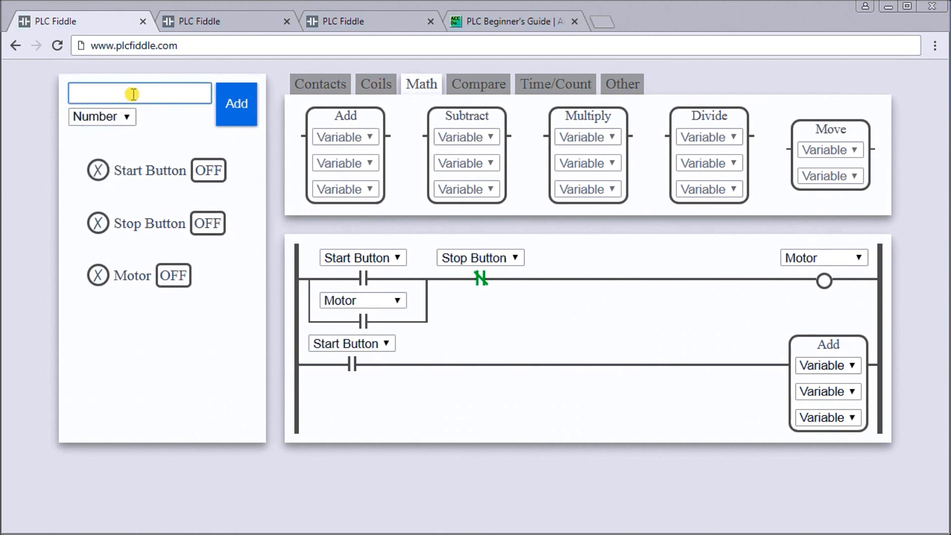
{"action": "type", "text": "V"}
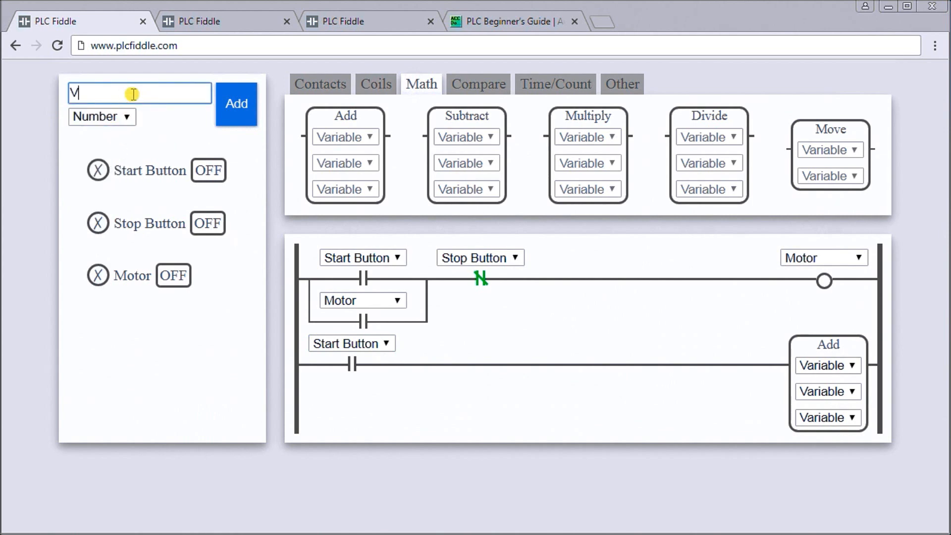
{"action": "type", "text": "Var 1"}
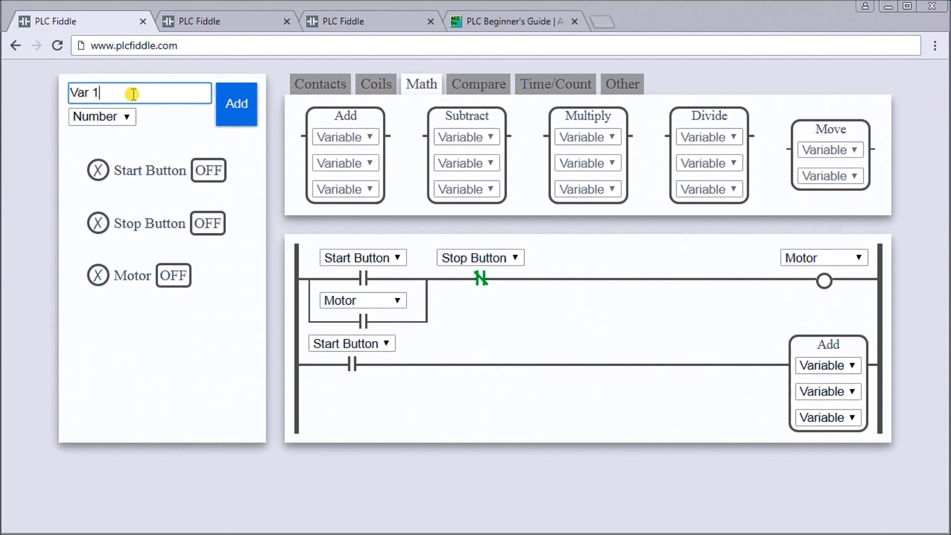
{"action": "left_click", "coordinate": [236, 104]}
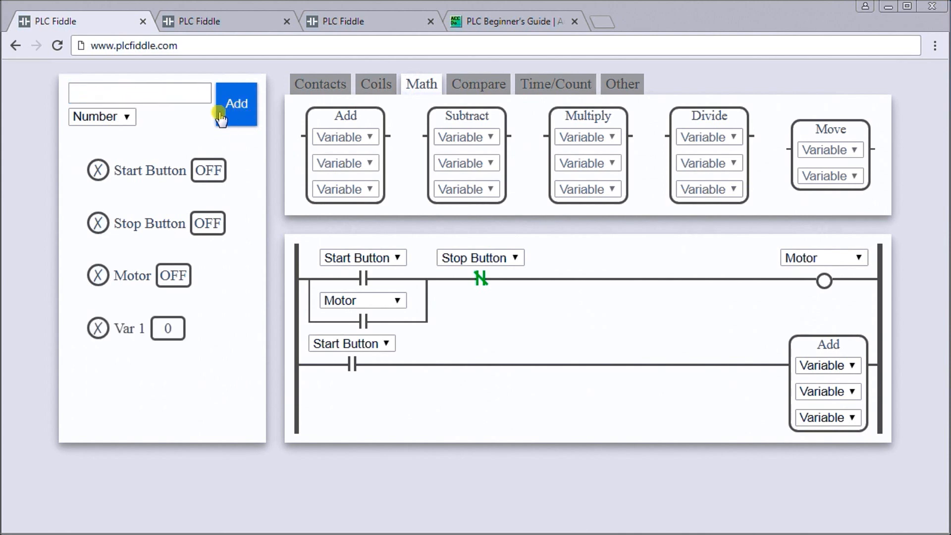
{"action": "type", "text": "V"}
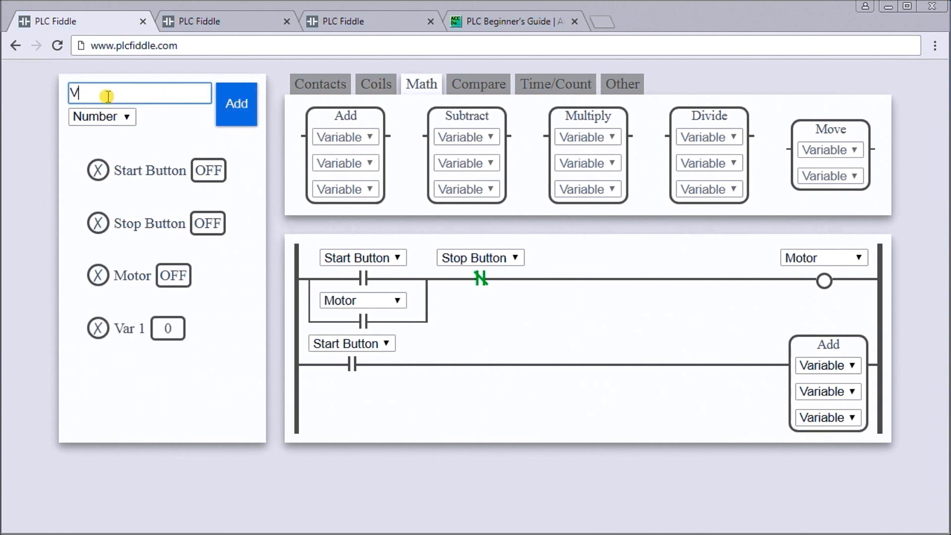
{"action": "type", "text": "ar"}
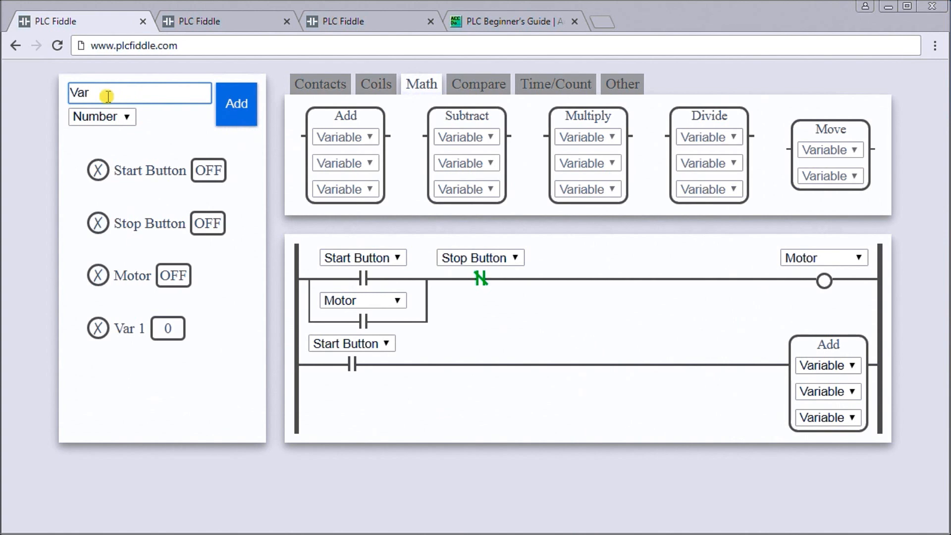
{"action": "left_click", "coordinate": [236, 104]}
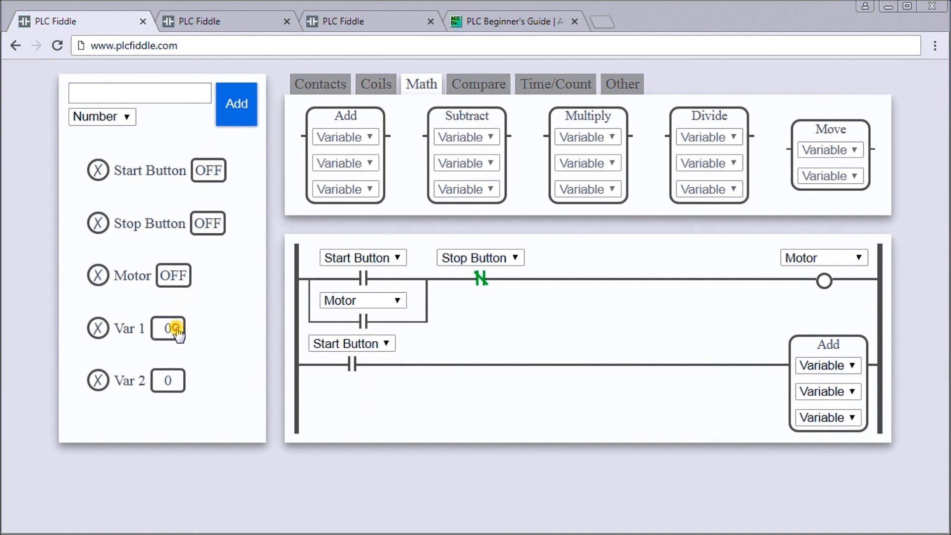
Set Var 1's value to 1
{"action": "left_click", "coordinate": [168, 328]}
{"action": "type", "text": "1"}
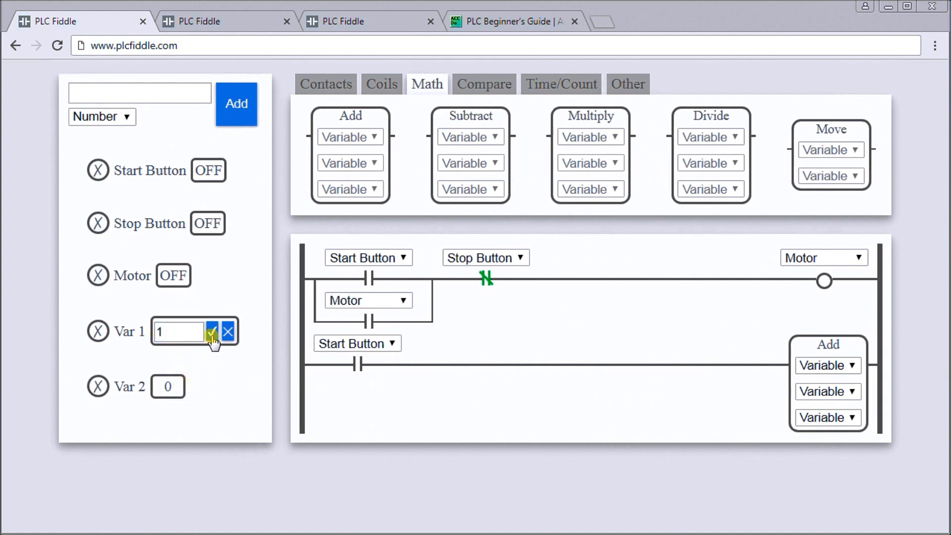
{"action": "left_click", "coordinate": [211, 332]}
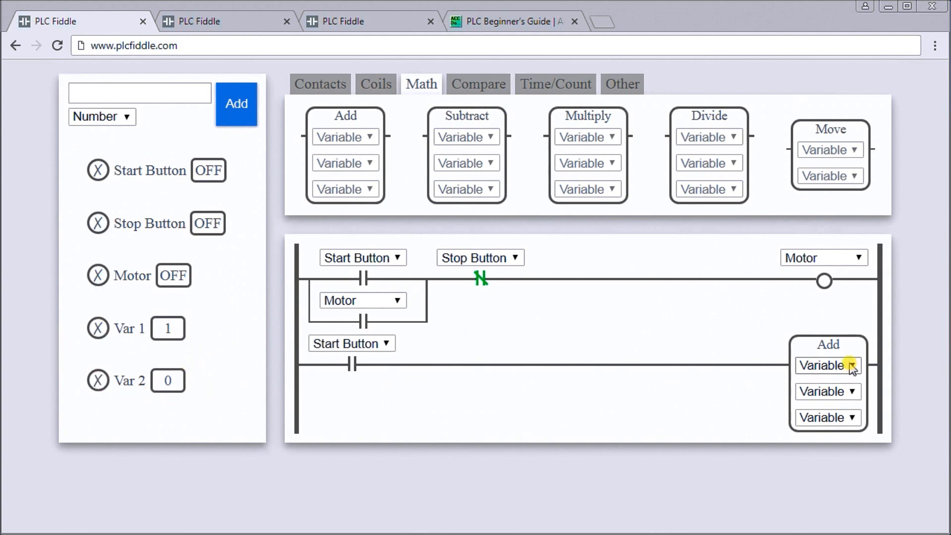
Wire the Add block as Var 1 + Var 2 with the result stored in Var 2
{"action": "left_click", "coordinate": [827, 366]}
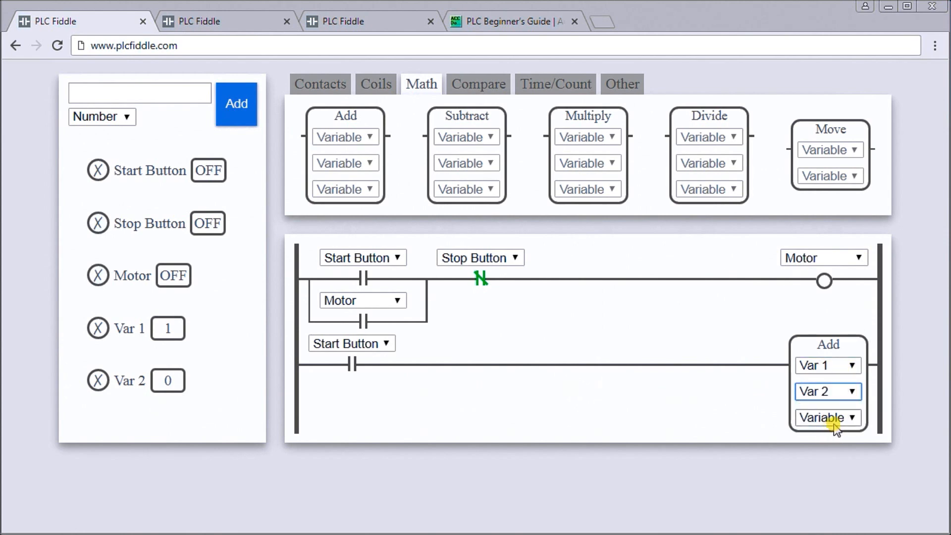
{"action": "left_click", "coordinate": [829, 417]}
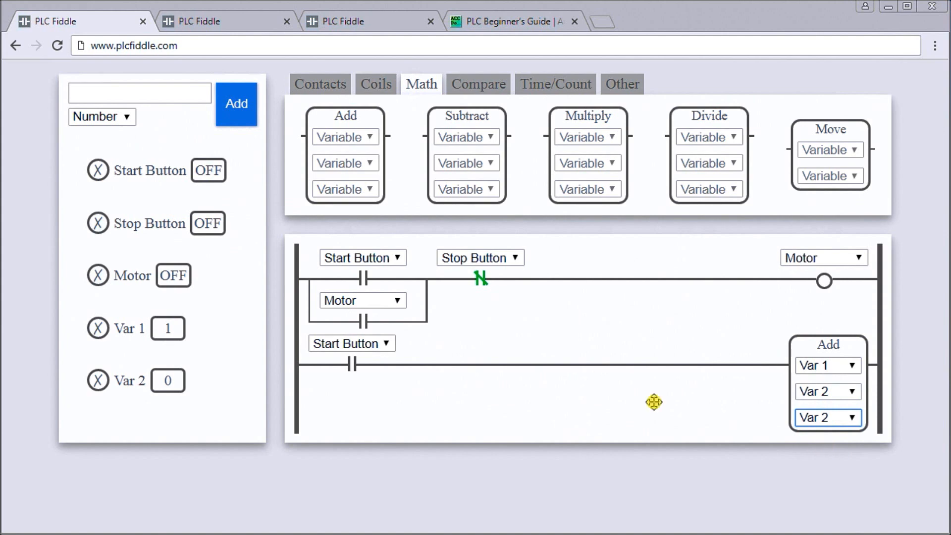
{"action": "mouse_move", "coordinate": [454, 400]}
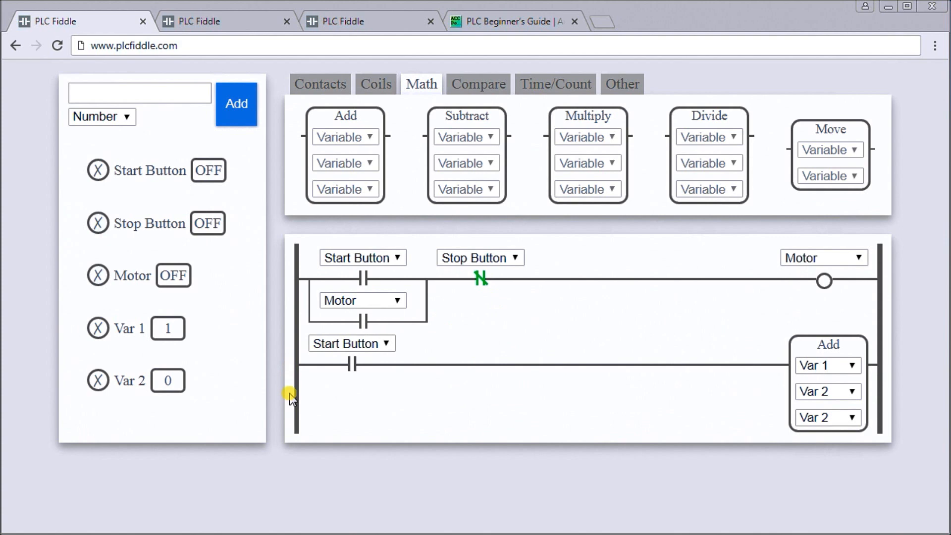
{"action": "mouse_move", "coordinate": [146, 177]}
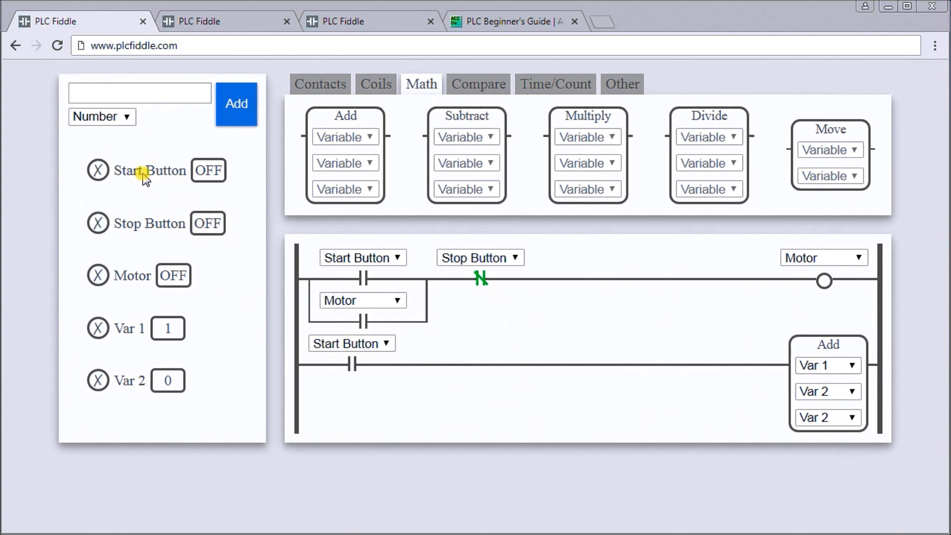
Hold Start Button on so Var 2 counts up to 195, then release it
{"action": "left_click", "coordinate": [208, 170]}
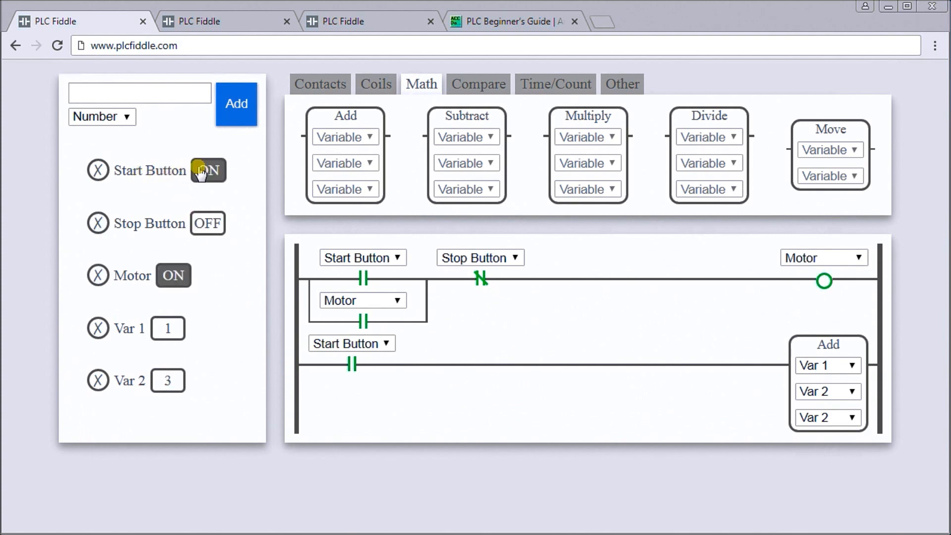
{"action": "left_click", "coordinate": [207, 169]}
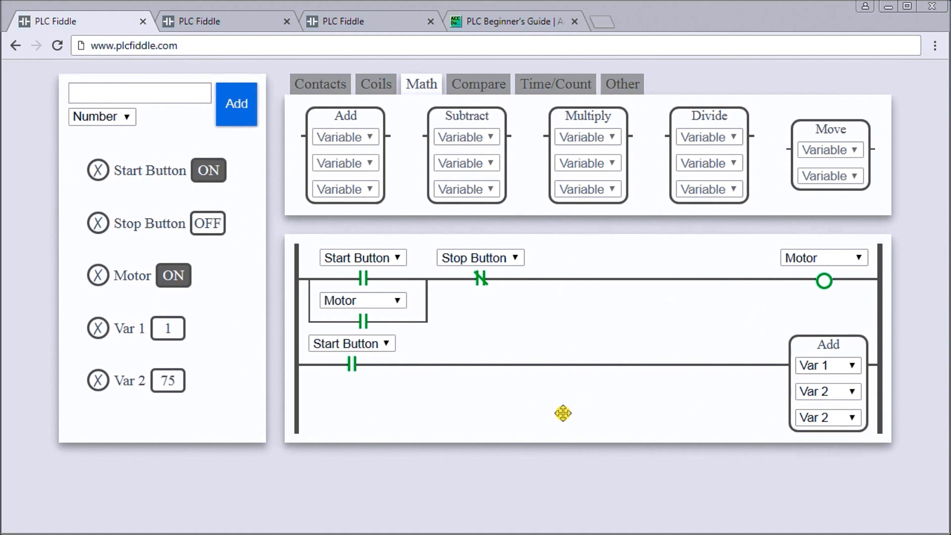
{"action": "type", "text": "83"}
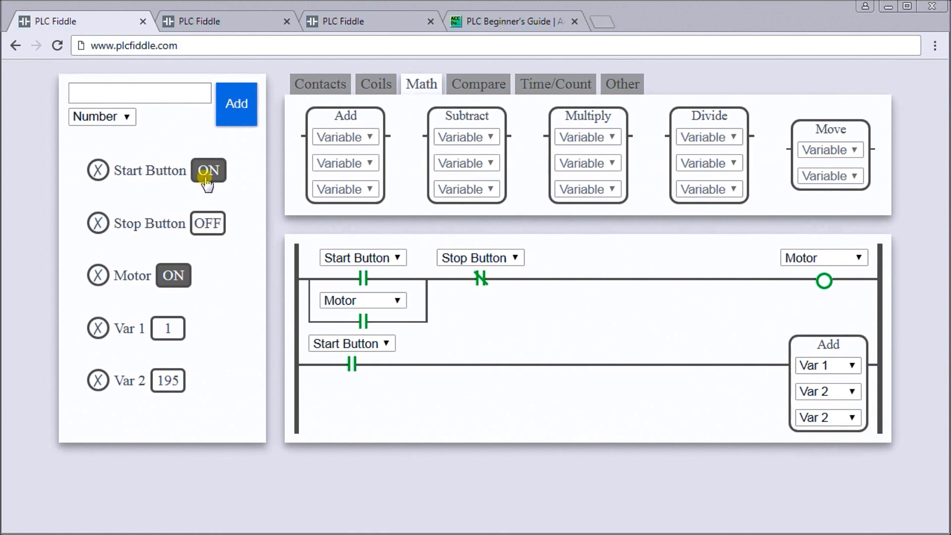
{"action": "left_click", "coordinate": [208, 171]}
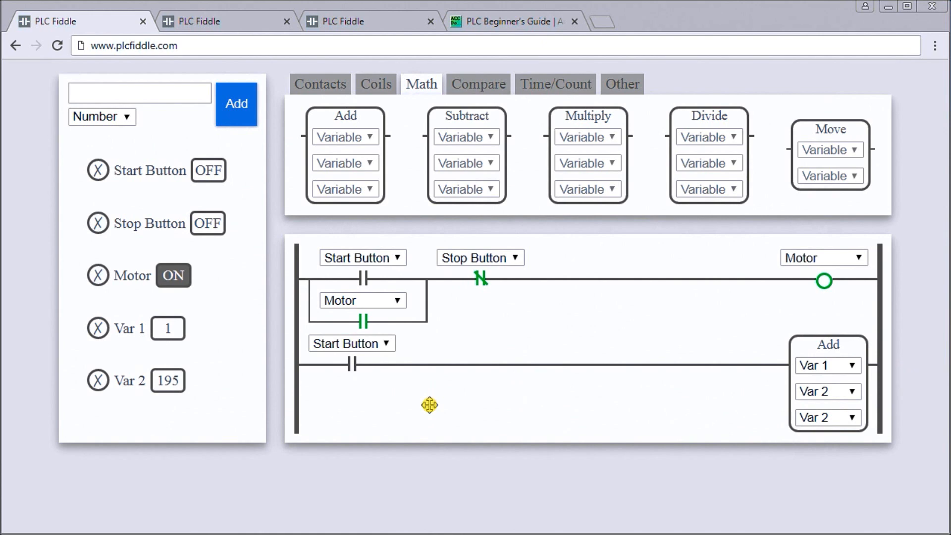
{"action": "mouse_move", "coordinate": [418, 206]}
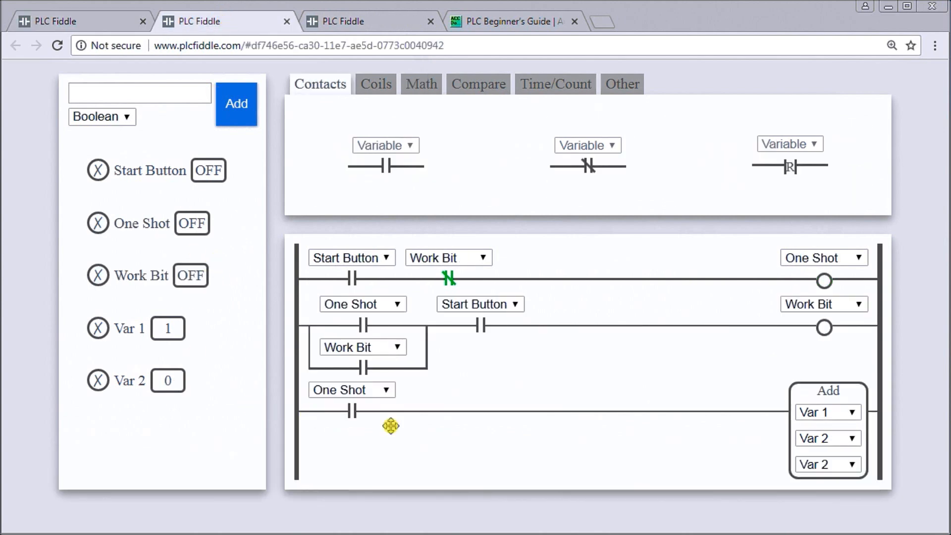
{"action": "mouse_move", "coordinate": [465, 445]}
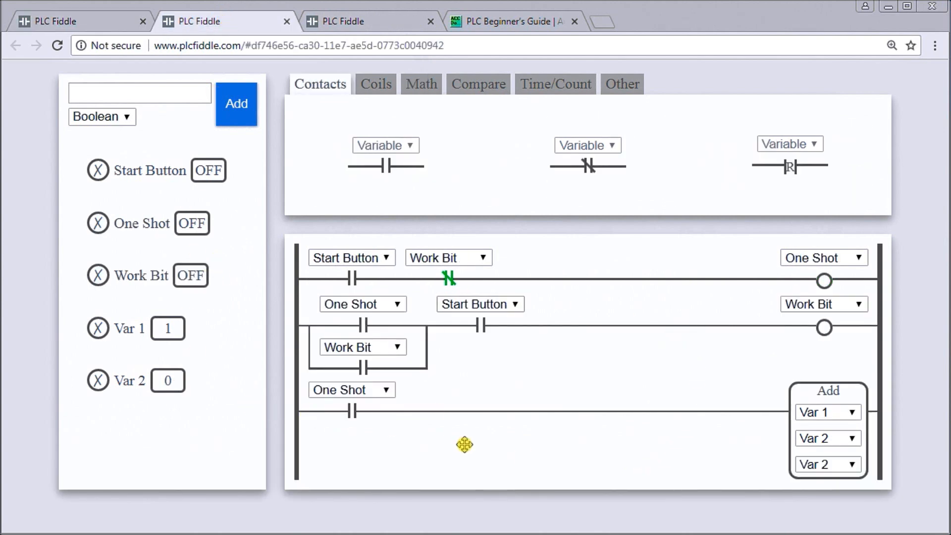
{"action": "mouse_move", "coordinate": [771, 443]}
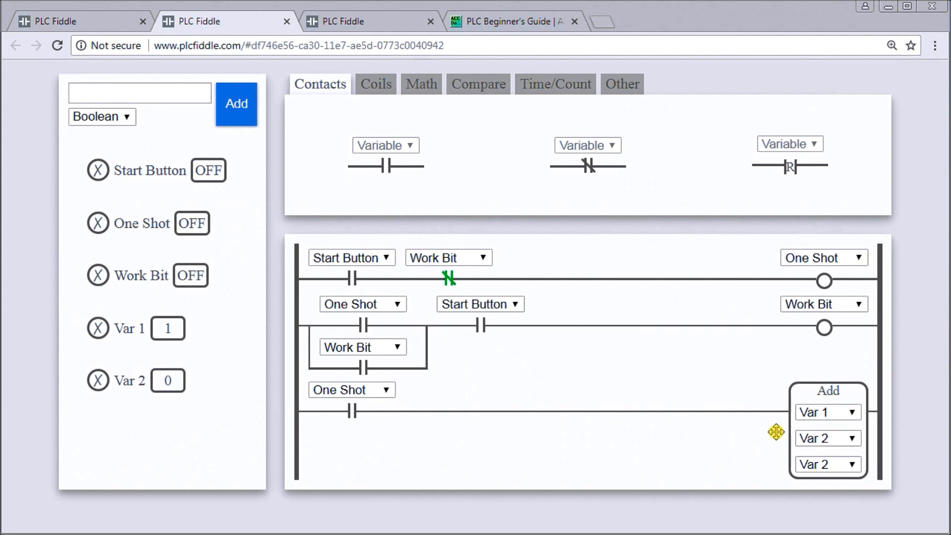
{"action": "mouse_move", "coordinate": [780, 437]}
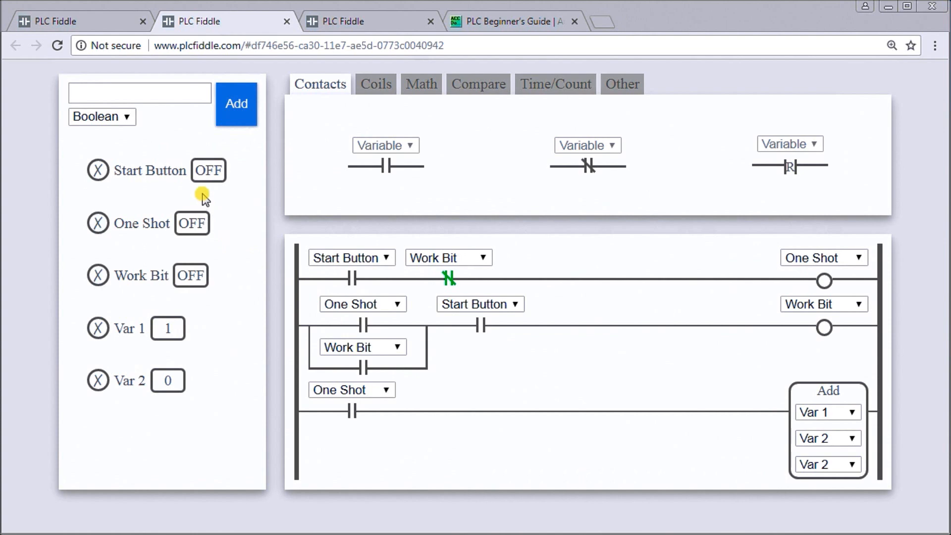
{"action": "mouse_move", "coordinate": [202, 196]}
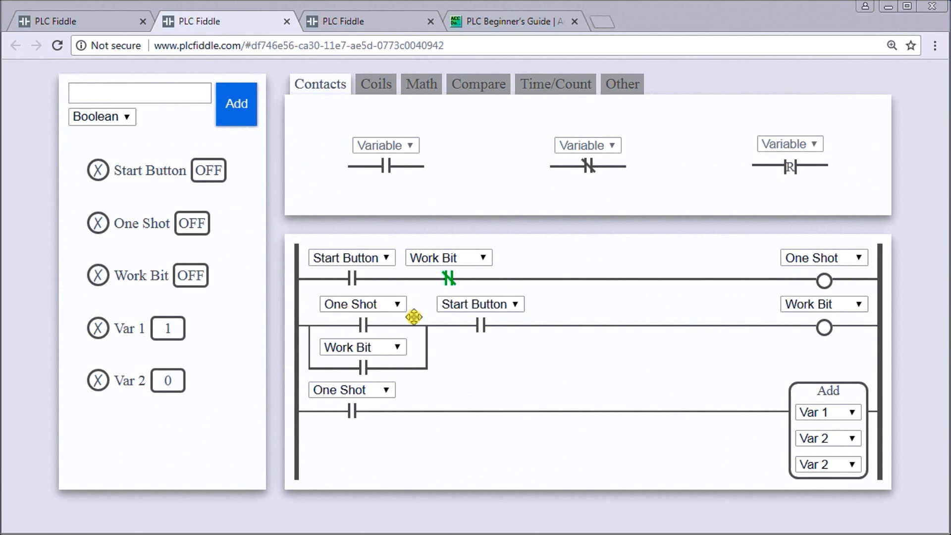
{"action": "mouse_move", "coordinate": [505, 325]}
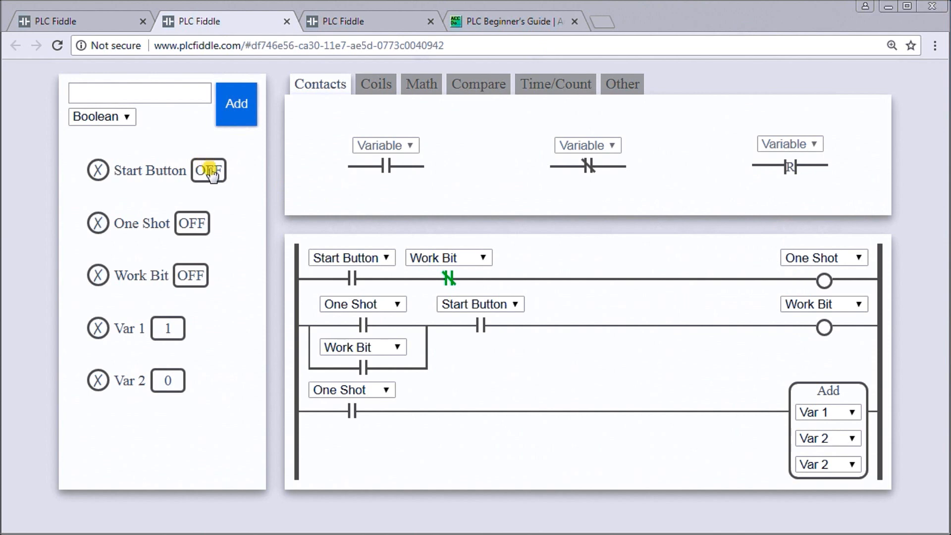
Pulse Start Button twice so the one-shot increments Var 2 to 2
{"action": "left_click", "coordinate": [208, 171]}
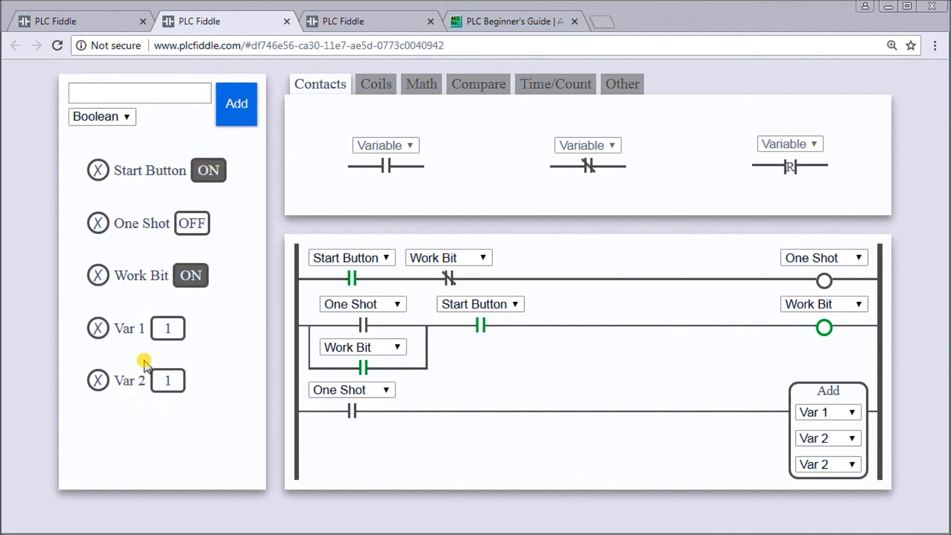
{"action": "mouse_move", "coordinate": [152, 394]}
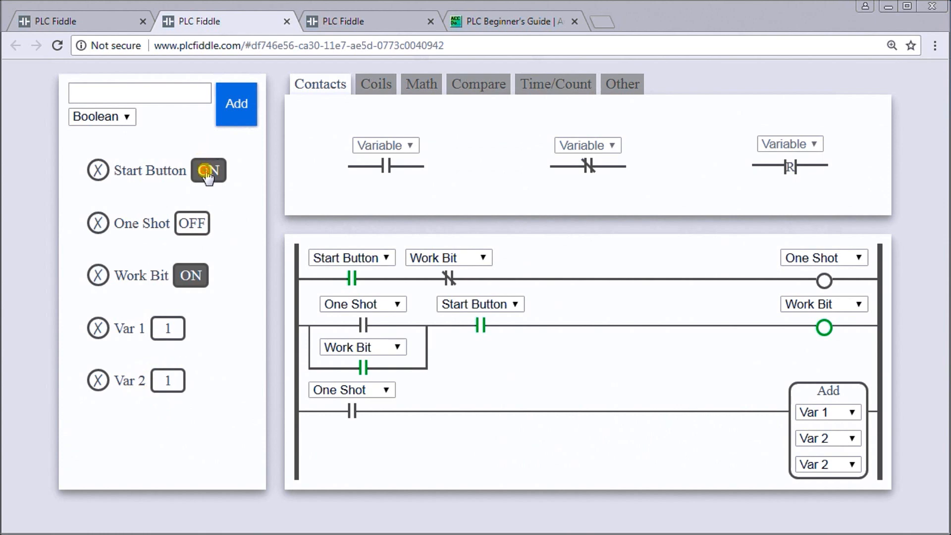
{"action": "left_click", "coordinate": [207, 171]}
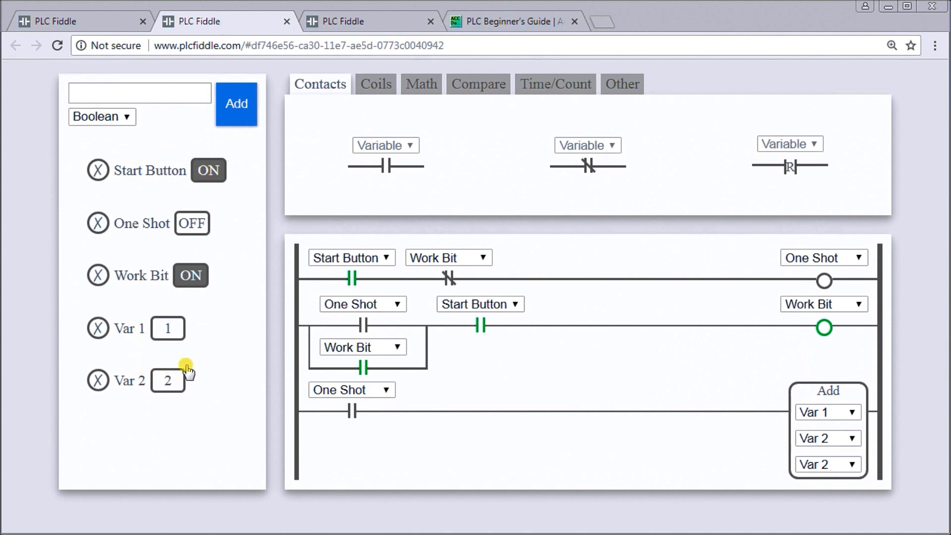
{"action": "left_click", "coordinate": [209, 171]}
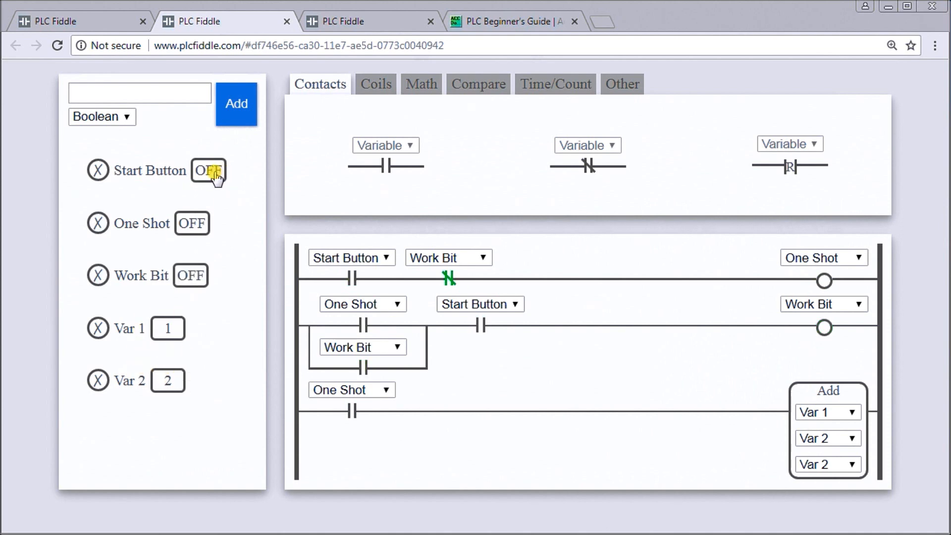
{"action": "left_click", "coordinate": [208, 170]}
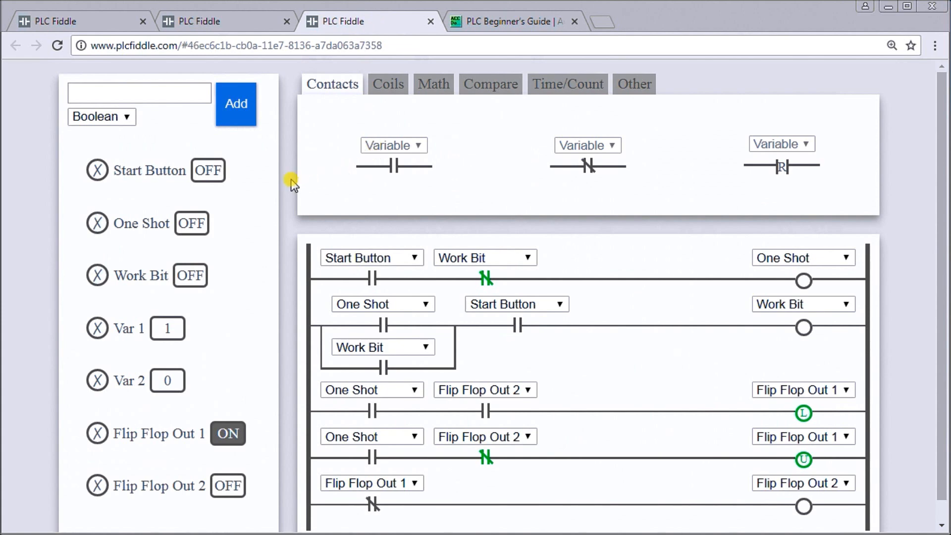
{"action": "mouse_move", "coordinate": [254, 182]}
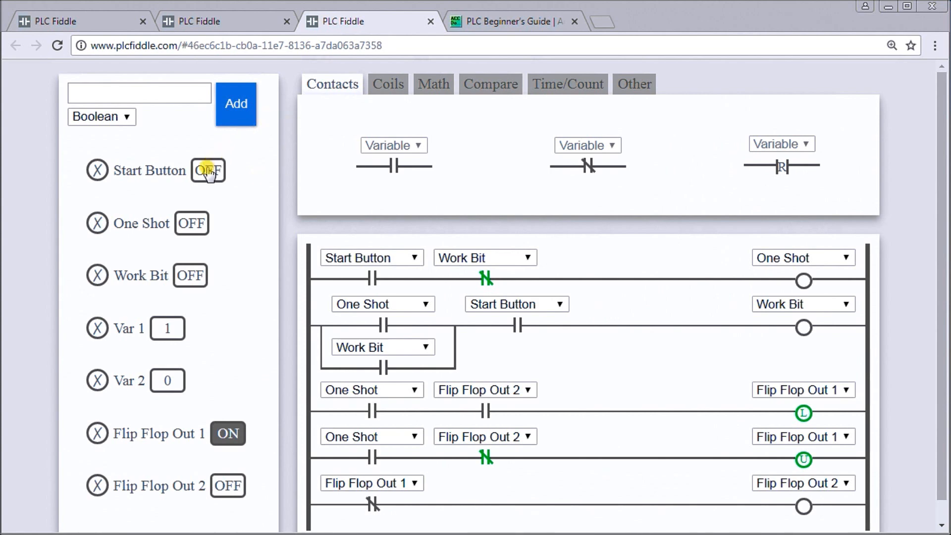
Pulse Start Button twice to alternate Flip Flop Out 1 and Out 2
{"action": "left_click", "coordinate": [208, 171]}
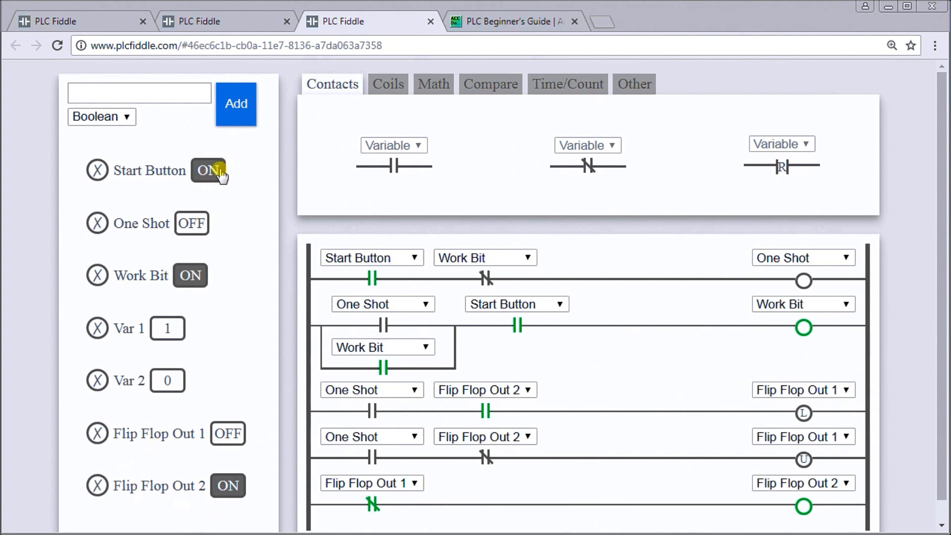
{"action": "left_click", "coordinate": [208, 171]}
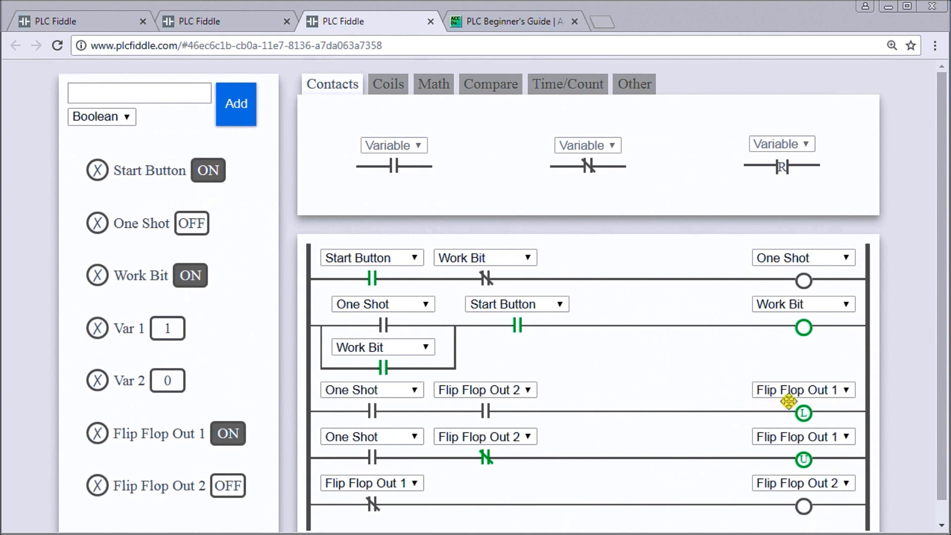
{"action": "mouse_move", "coordinate": [792, 456]}
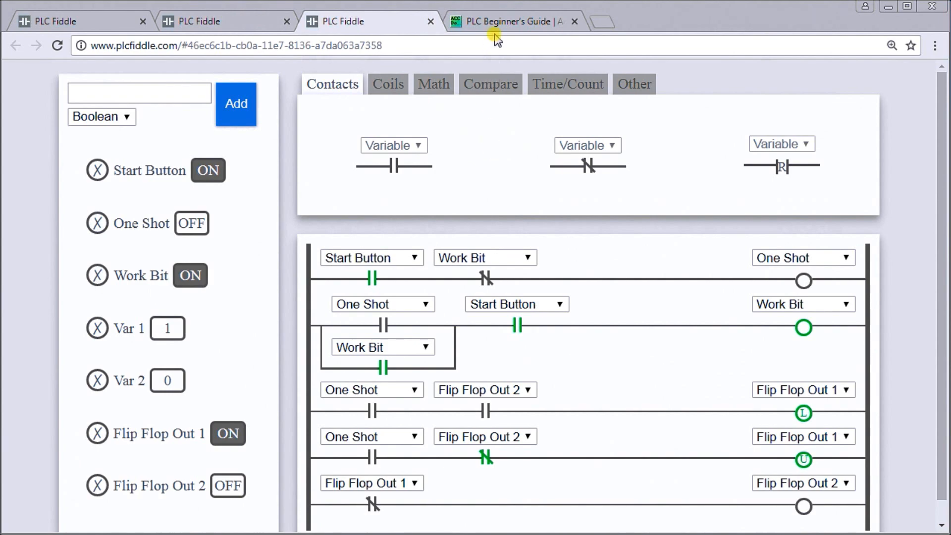
Review the ACC Automation PLC Beginner's Guide, then return to the motor start/stop program
{"action": "left_click", "coordinate": [512, 21]}
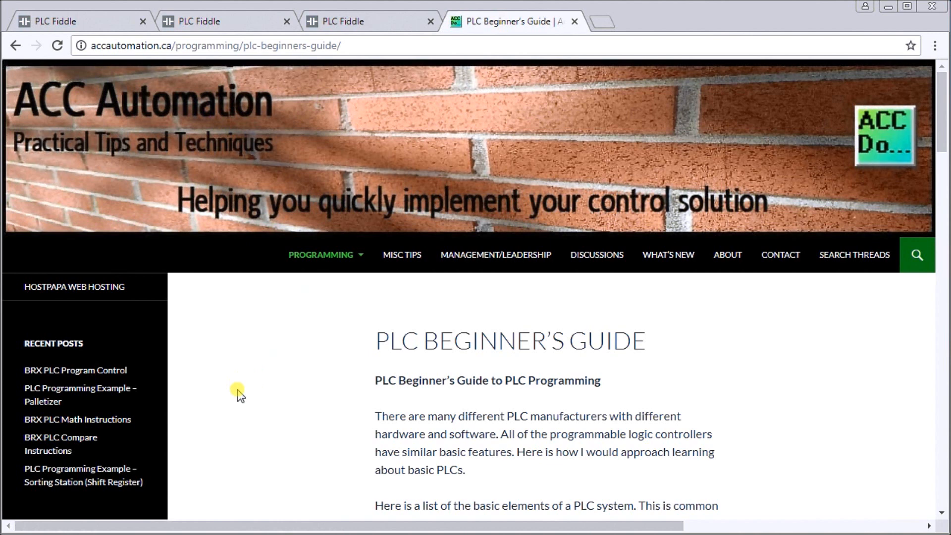
{"action": "left_click", "coordinate": [326, 255]}
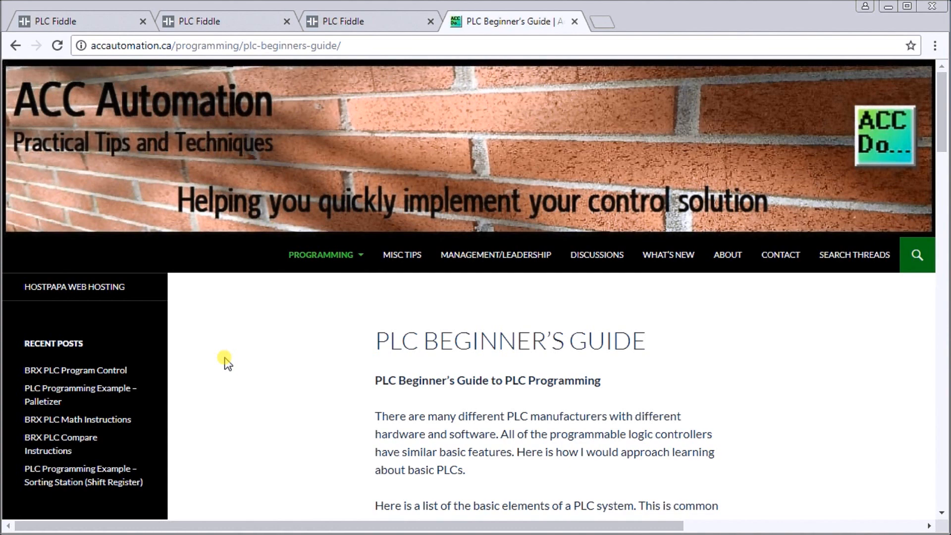
{"action": "mouse_move", "coordinate": [121, 23]}
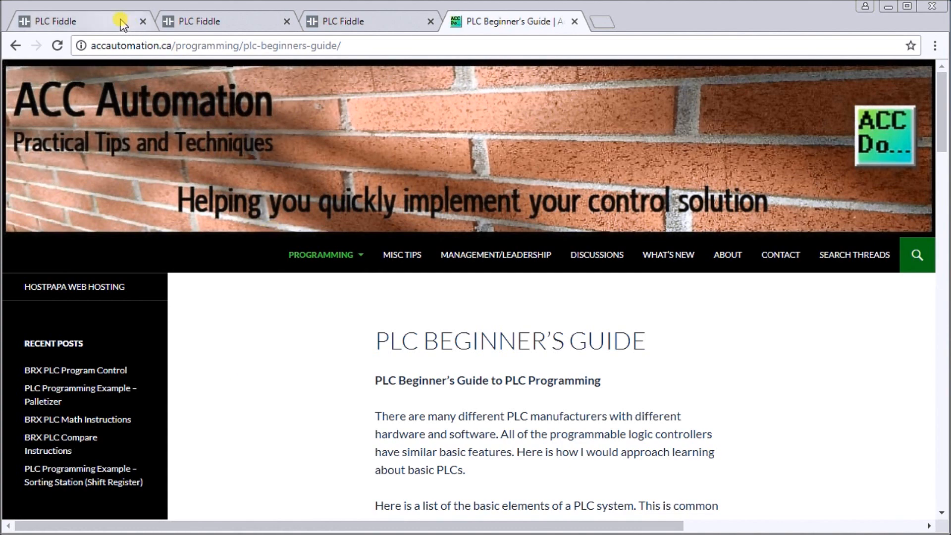
{"action": "left_click", "coordinate": [72, 21]}
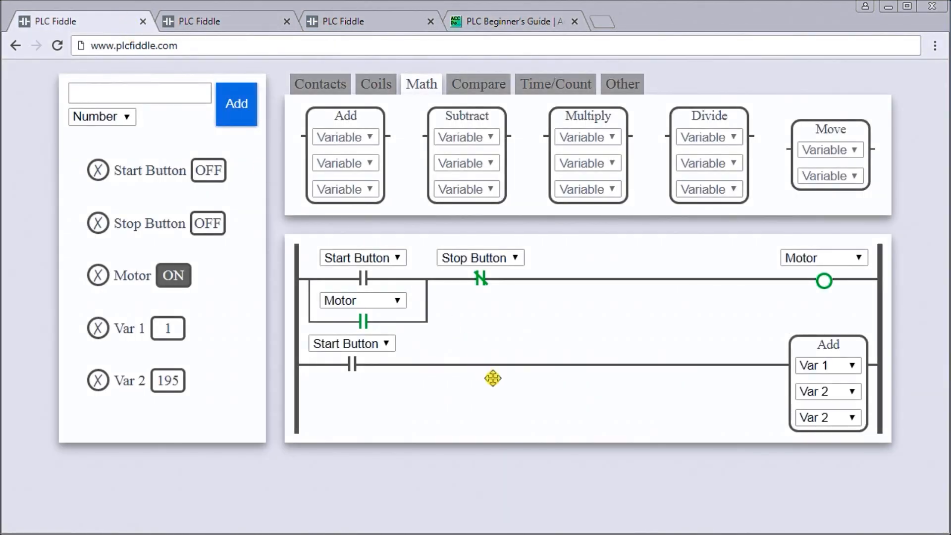